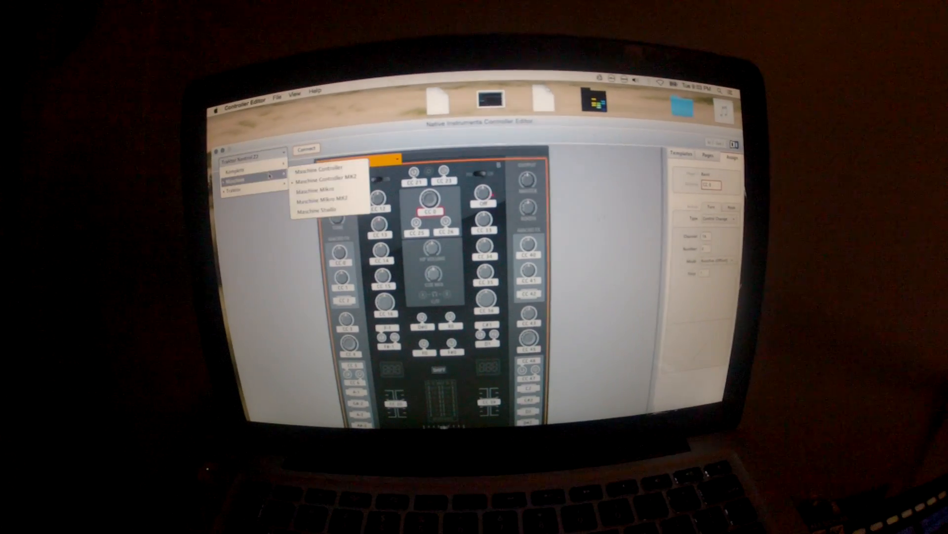
Select Maschine Controller MK2 from the template list's Maschine submenu.
left_click(326, 178)
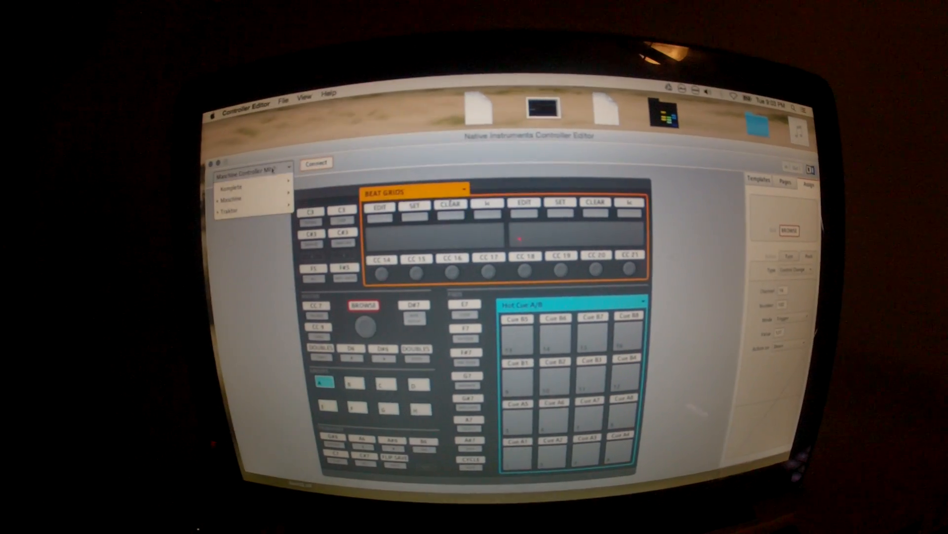
Pick Traktor Kontrol Z2 from the template dropdown's Traktor submenu.
left_click(230, 208)
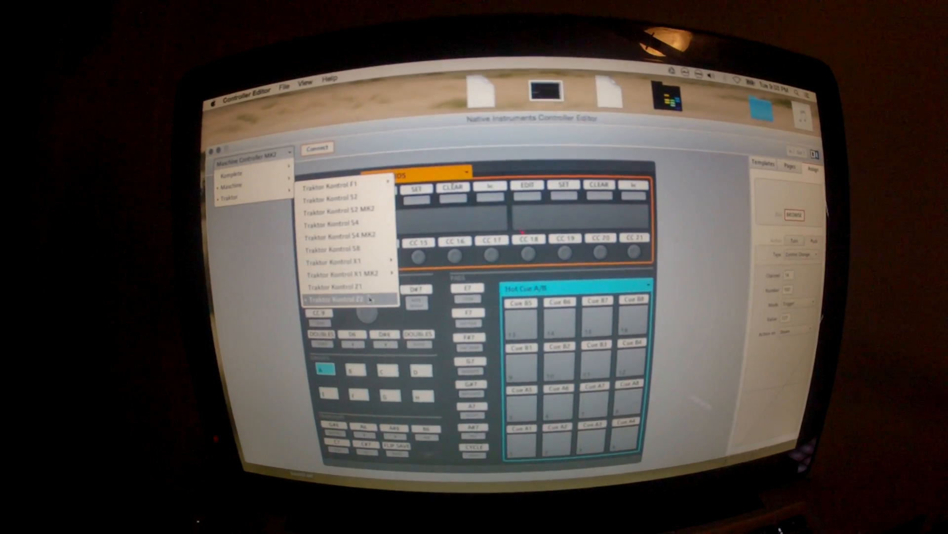
left_click(336, 298)
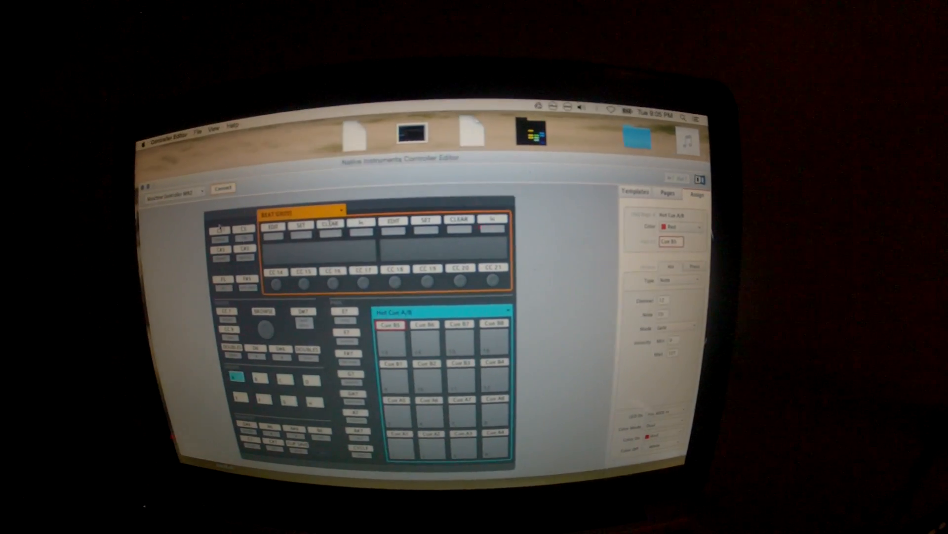
Replace the Maschine MK2 layout with the Traktor Kontrol Z2 mixer template.
left_click(211, 212)
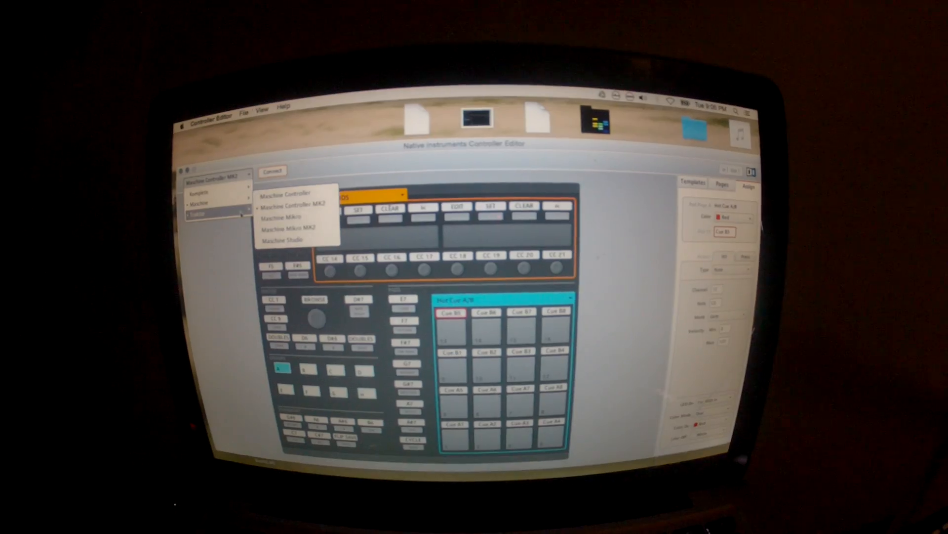
mouse_move(196, 197)
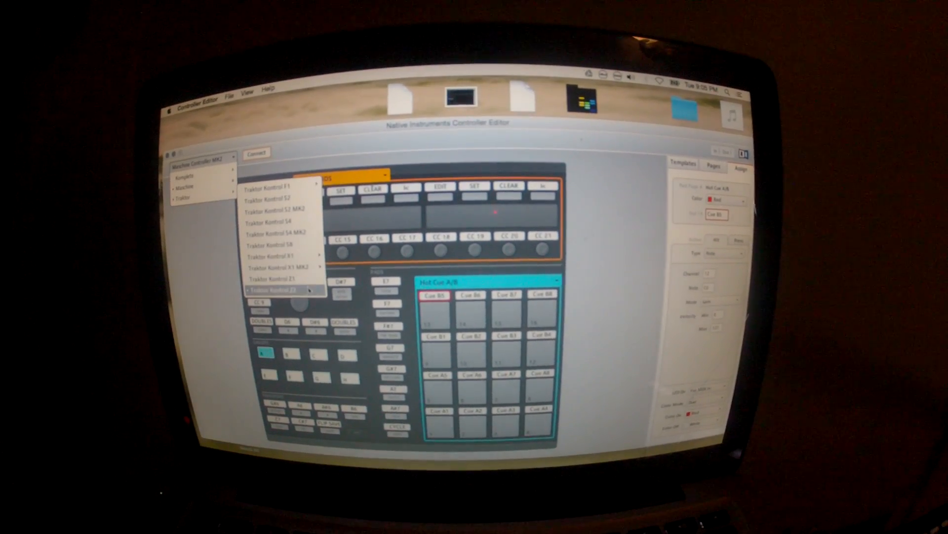
left_click(272, 289)
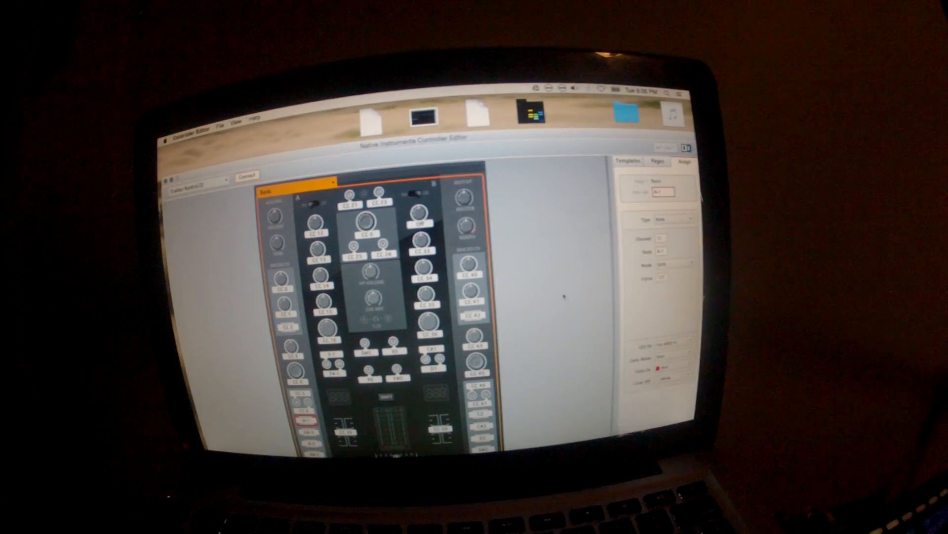